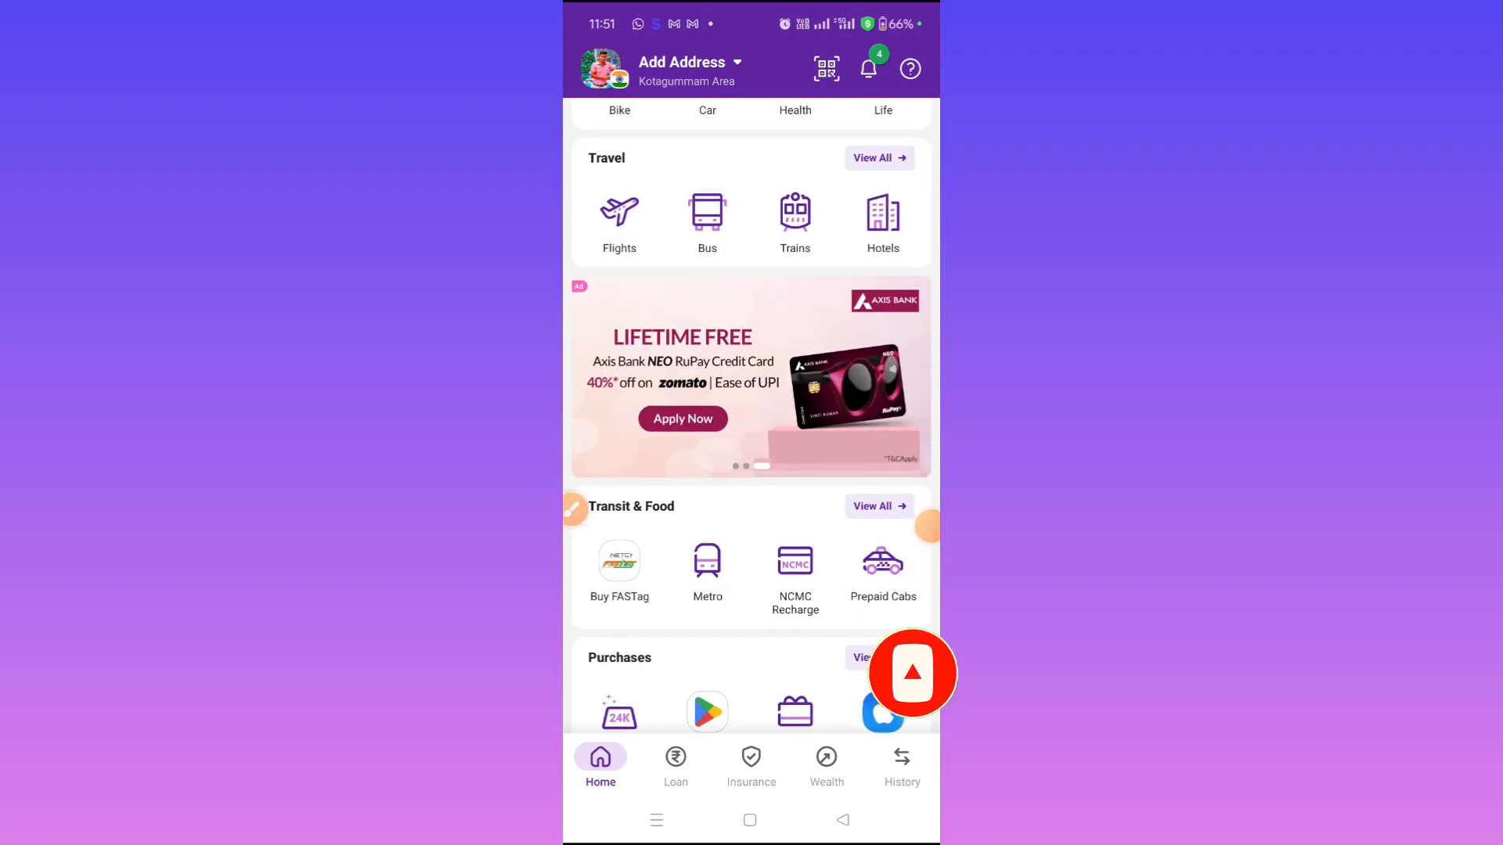
# Open PhonePe's Google Play Recharge Code page and enter ₹10 as the amount.
pyautogui.scroll(-3)
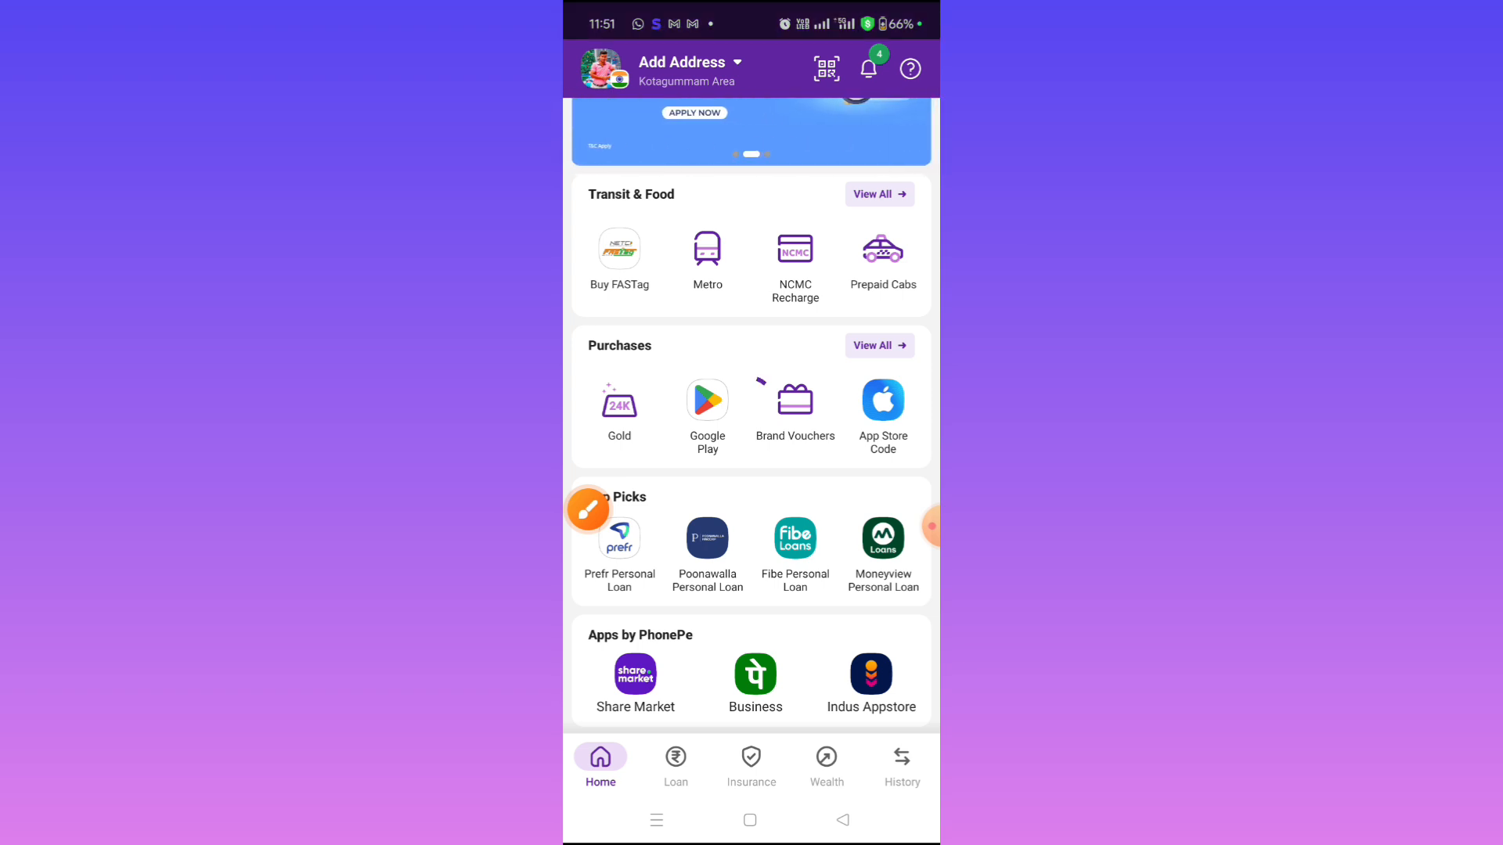
pyautogui.click(706, 400)
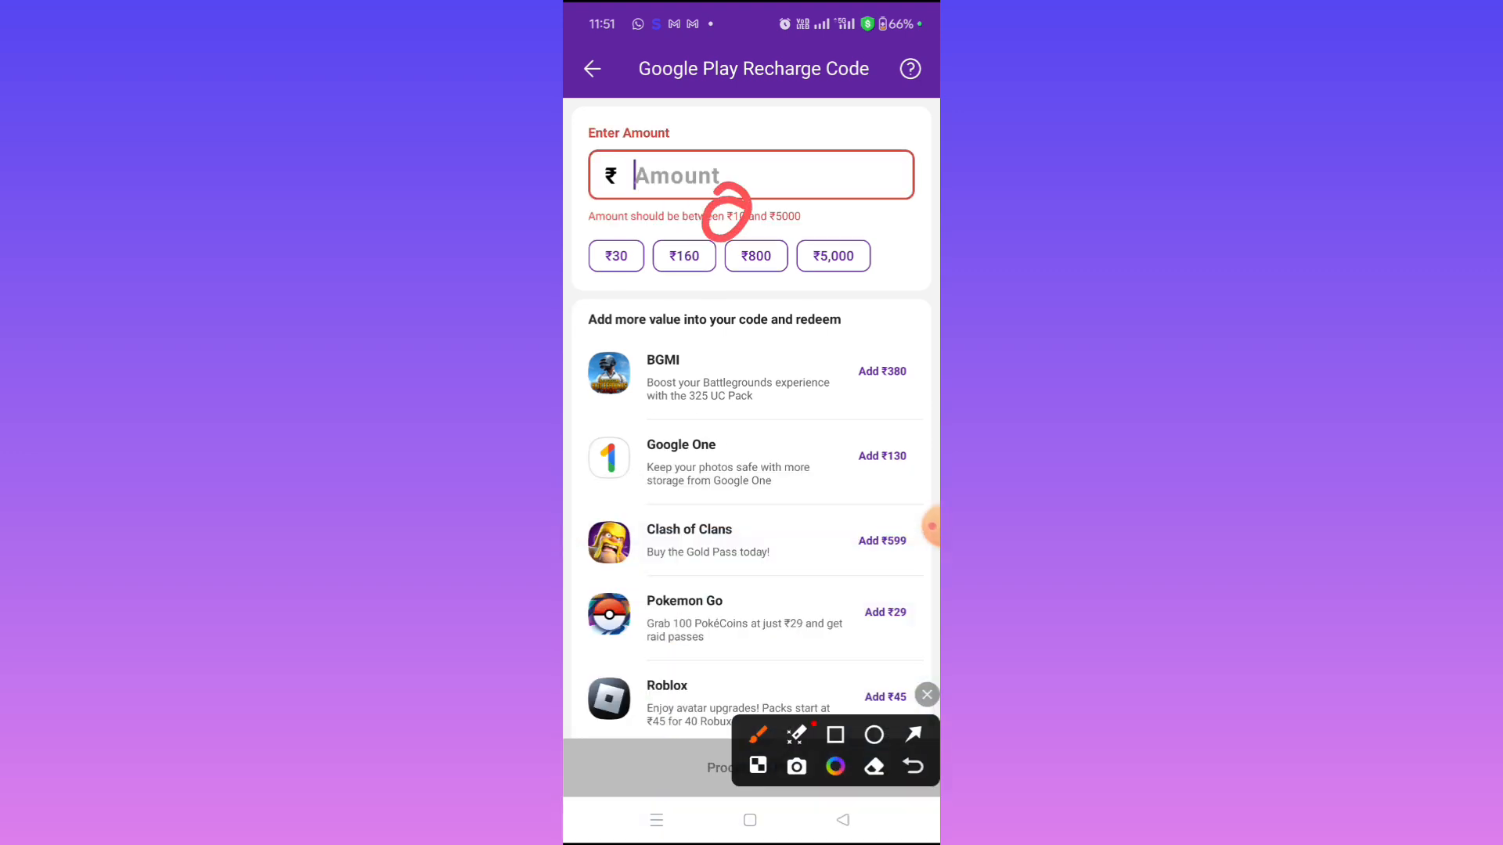
pyautogui.click(750, 174)
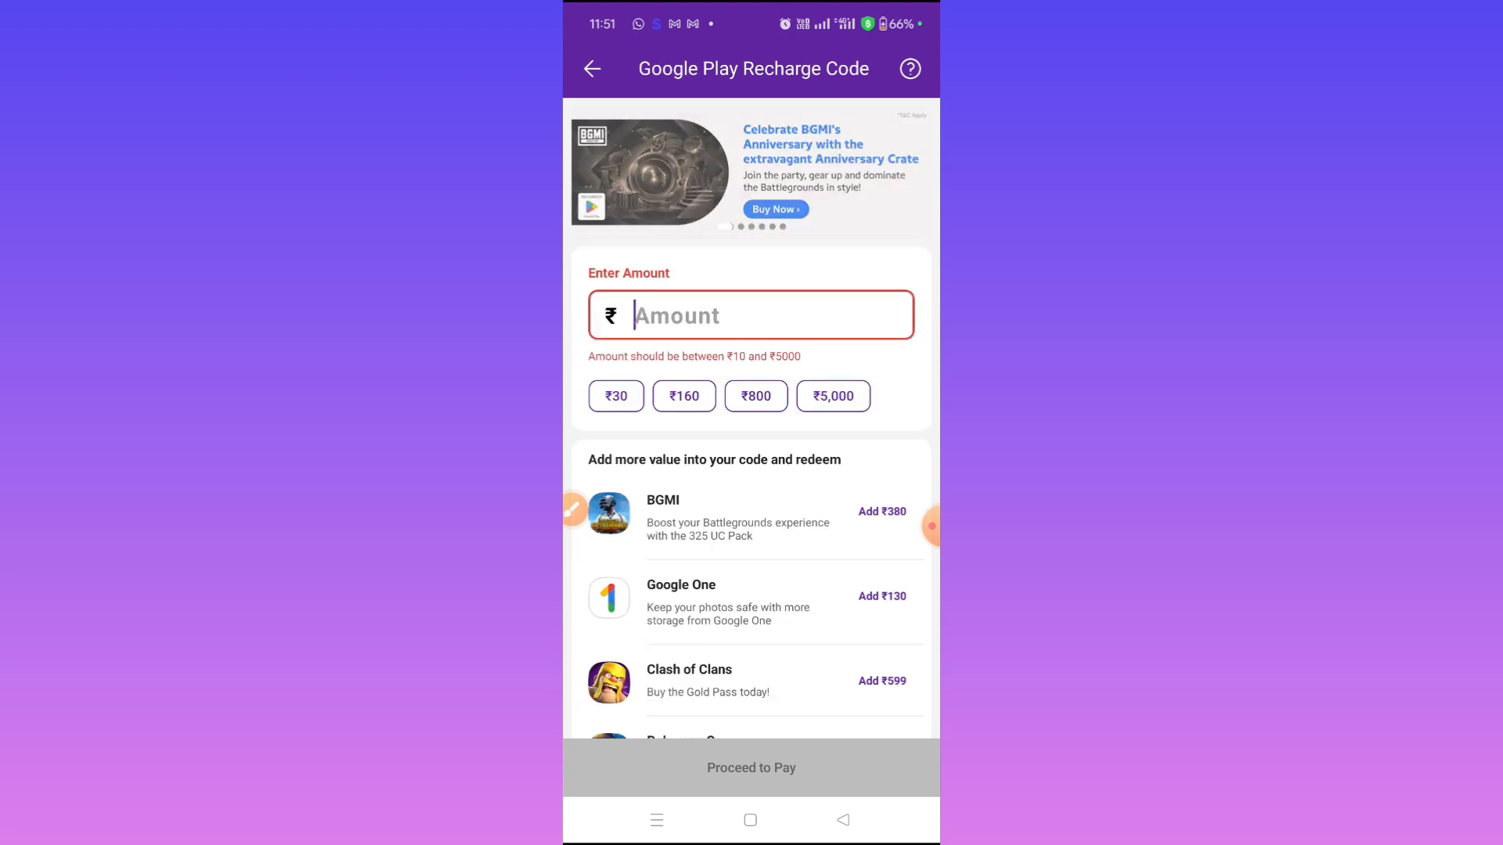
pyautogui.click(750, 314)
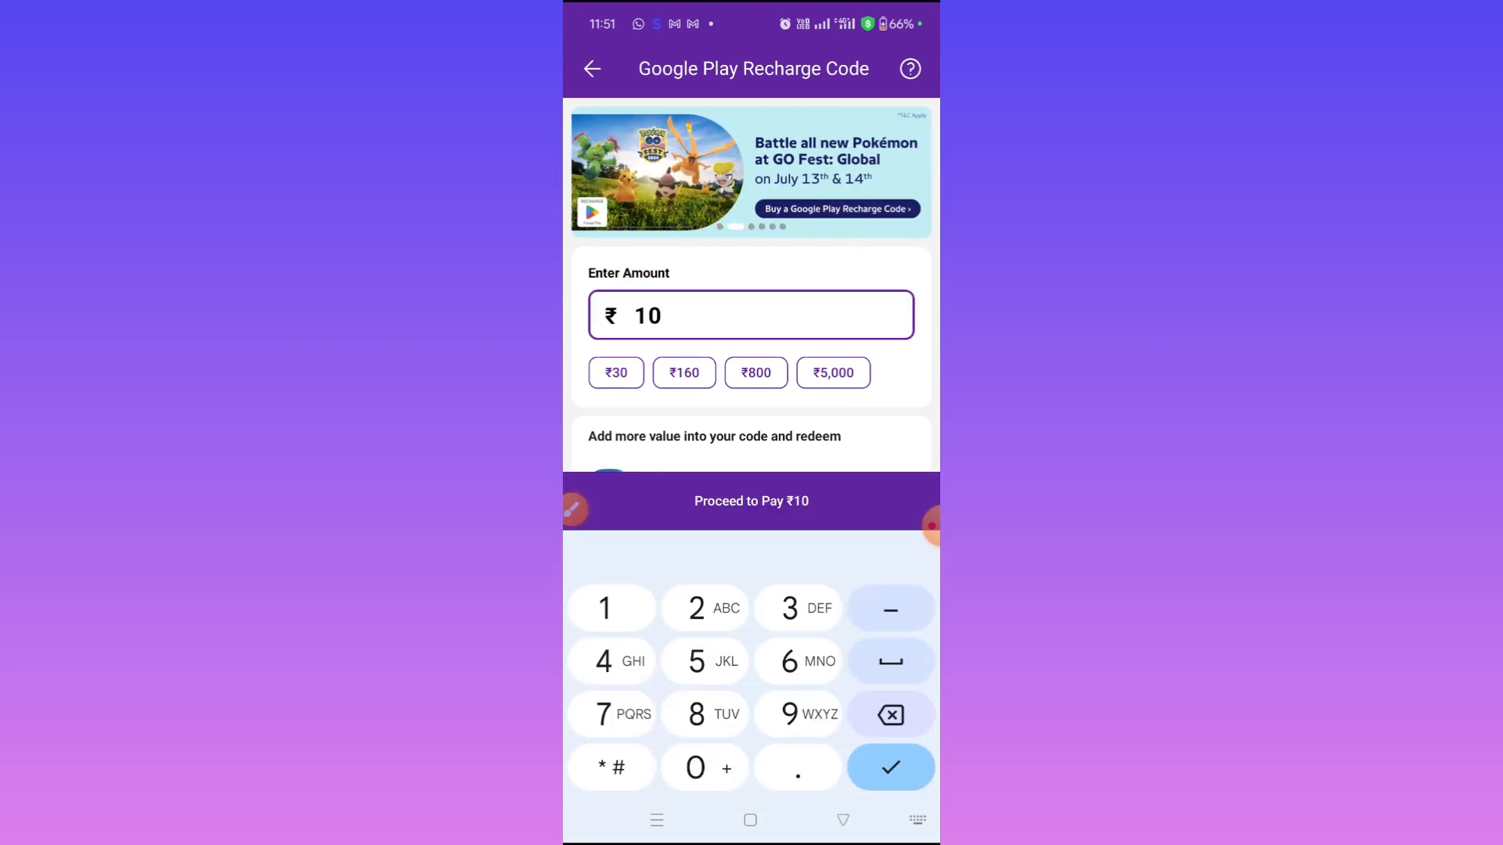
pyautogui.click(888, 767)
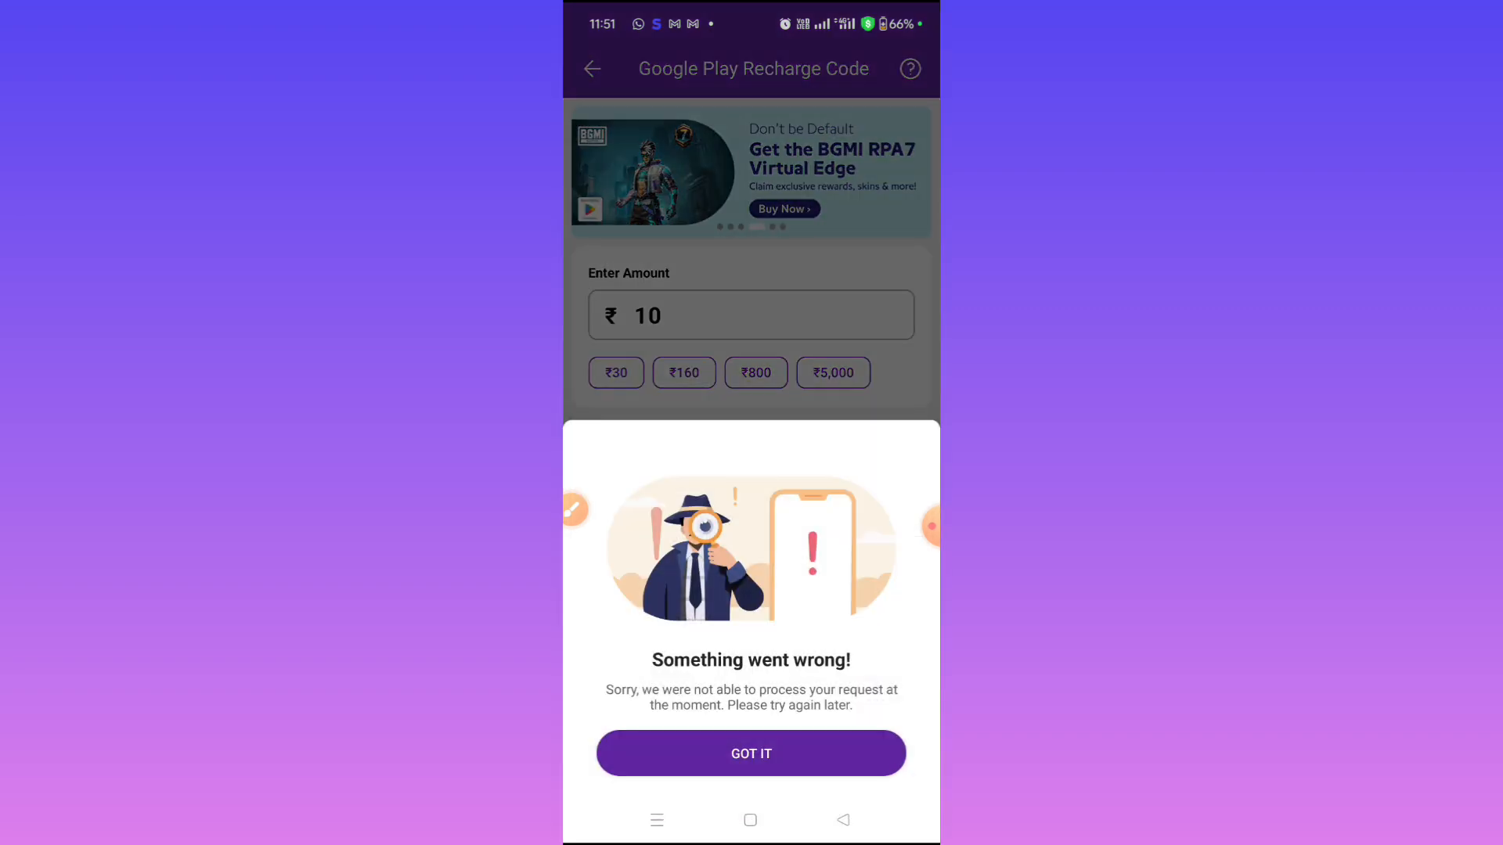
pyautogui.click(751, 752)
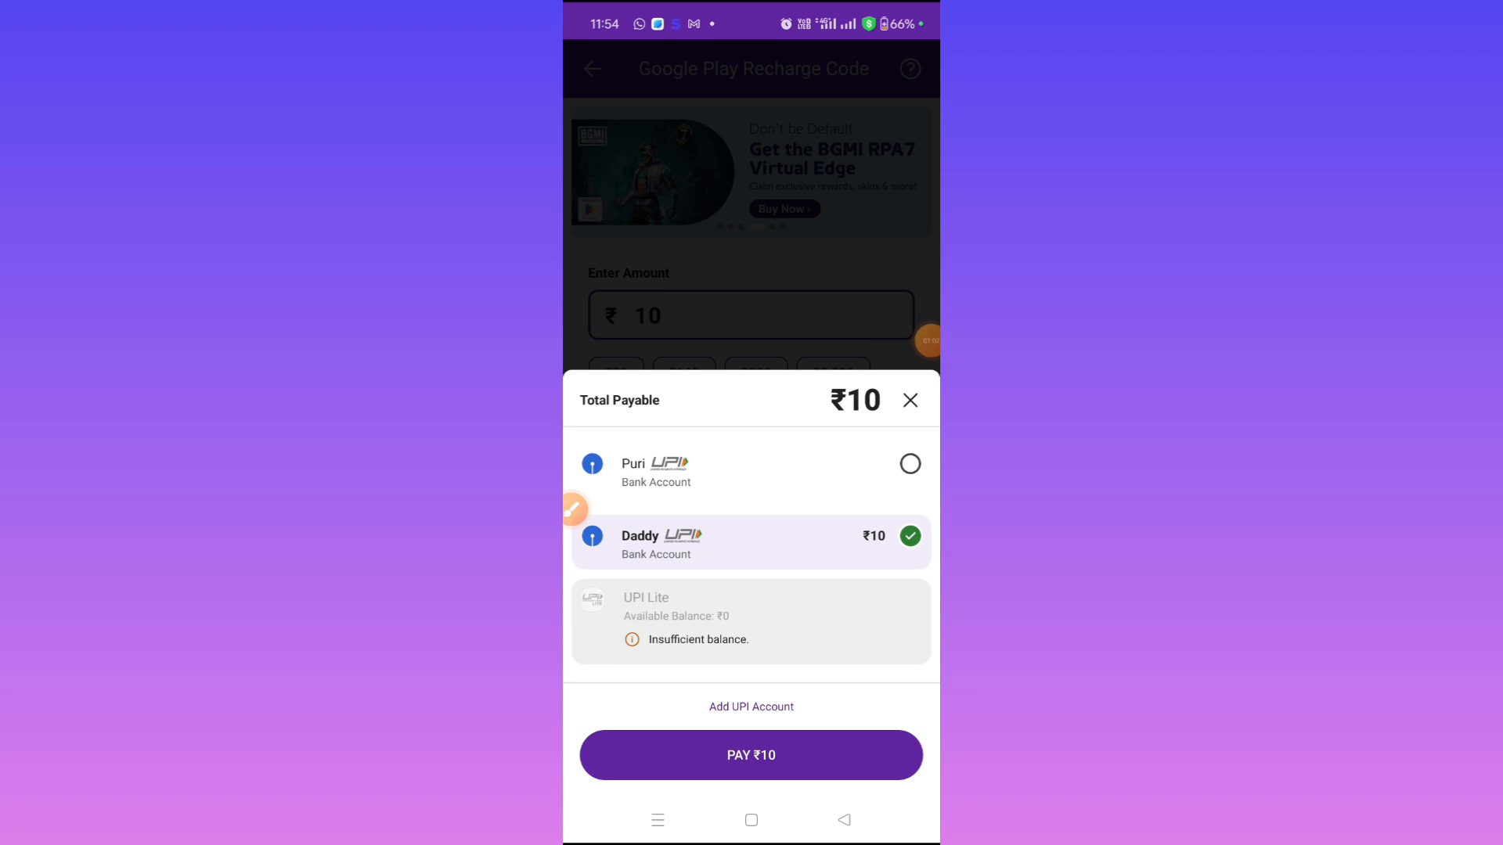
pyautogui.click(750, 755)
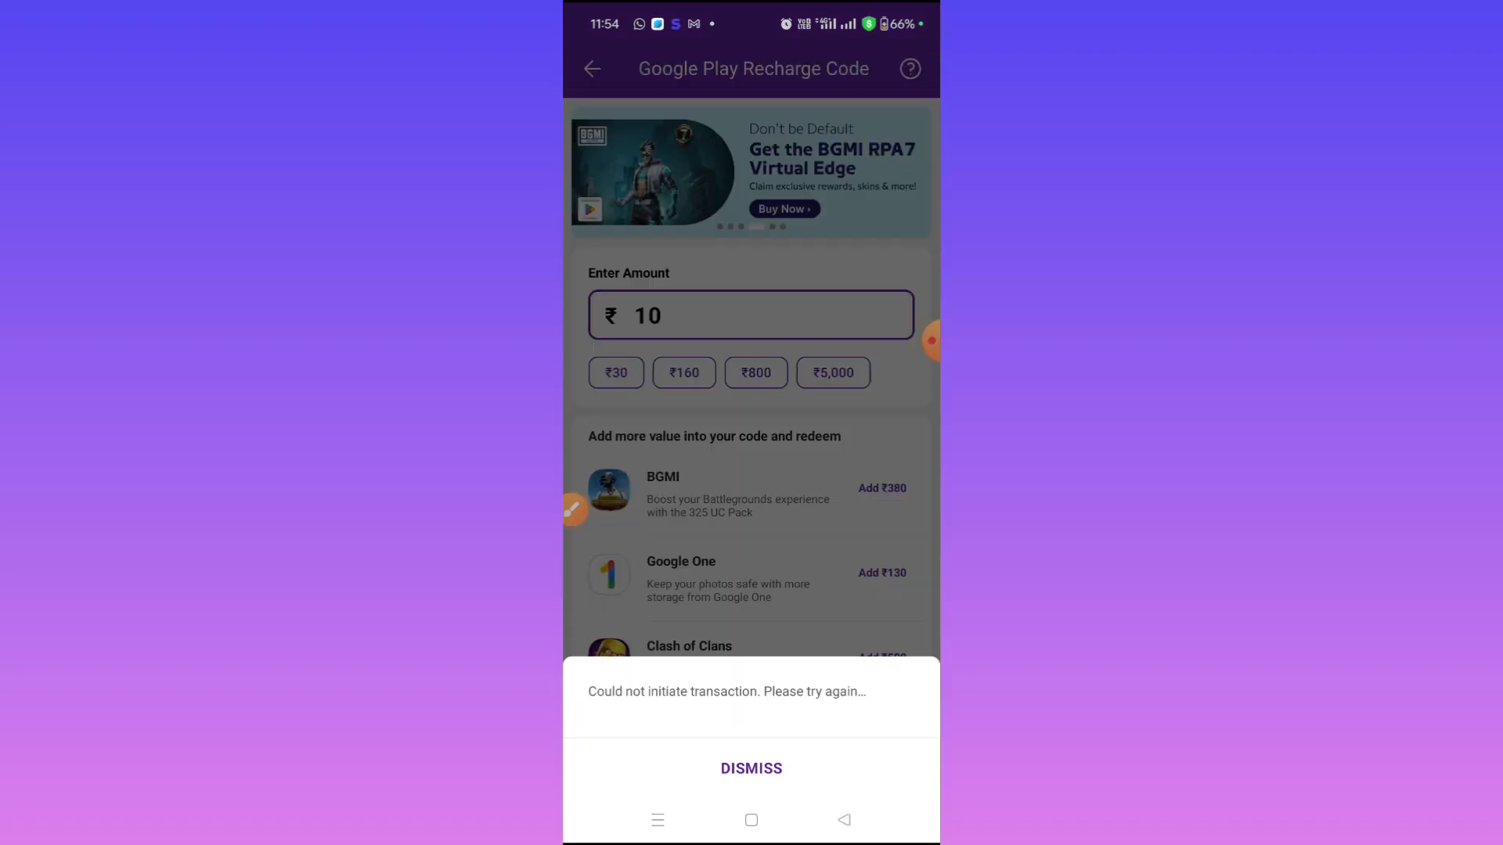
pyautogui.click(750, 768)
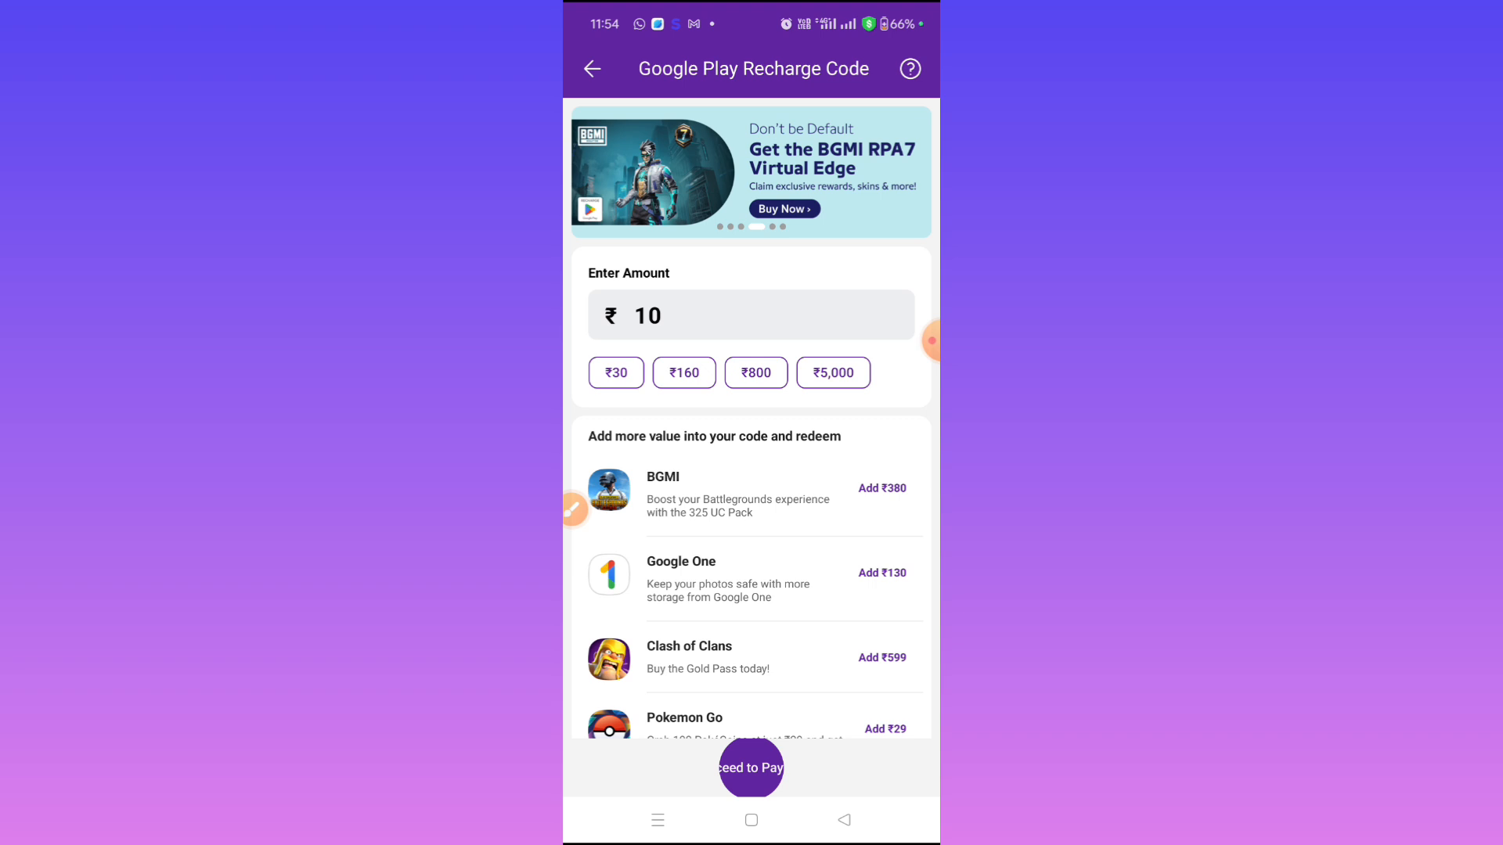
# Retry payment for the ₹10 Google Play recharge code via Proceed to Pay.
pyautogui.click(750, 767)
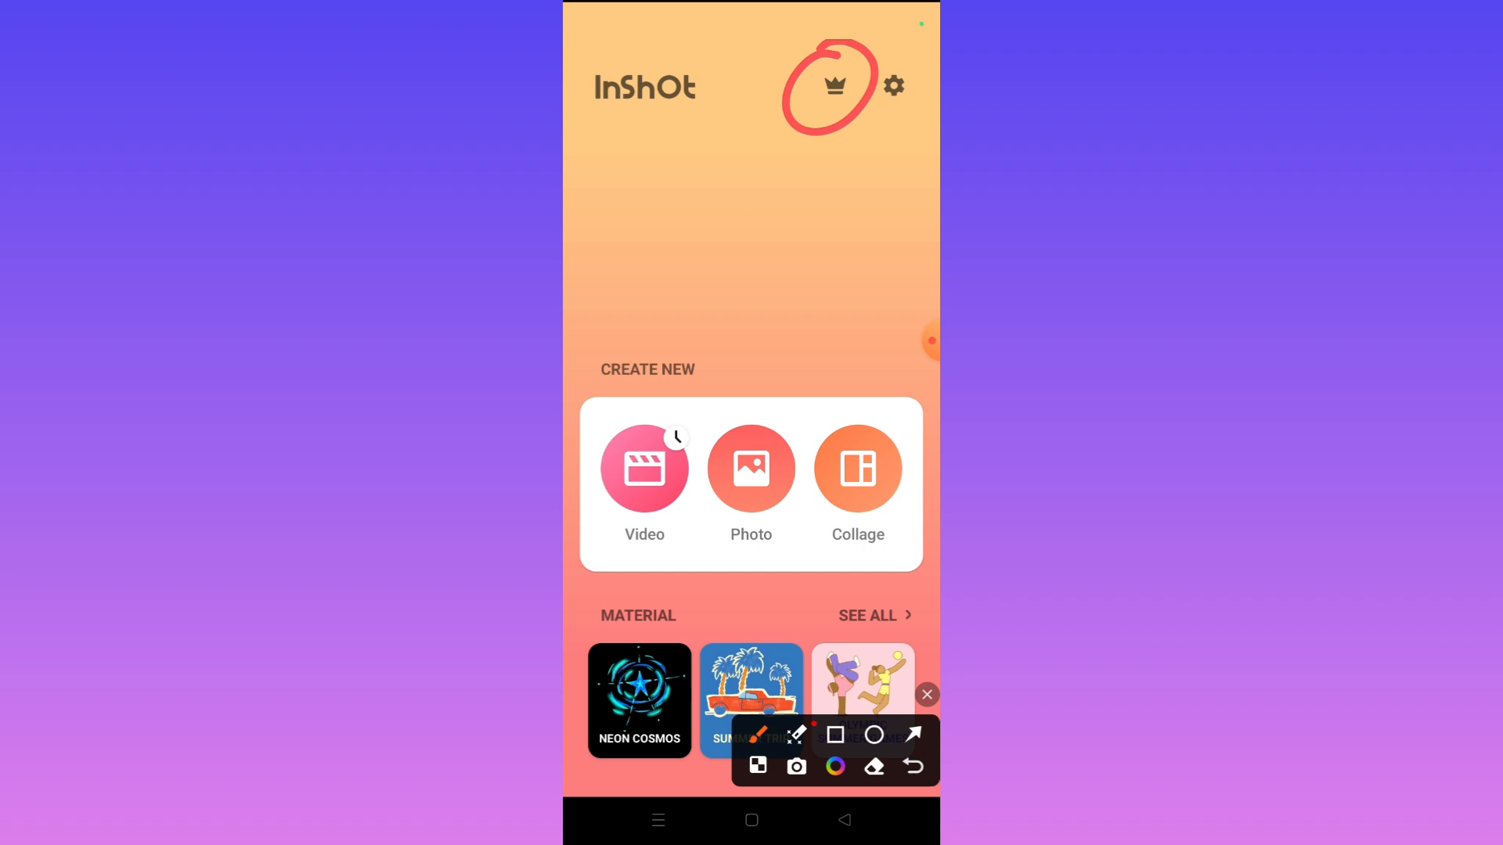
# Choose InShot Pro's ₹165 per month plan and continue to Google Play checkout.
pyautogui.click(835, 85)
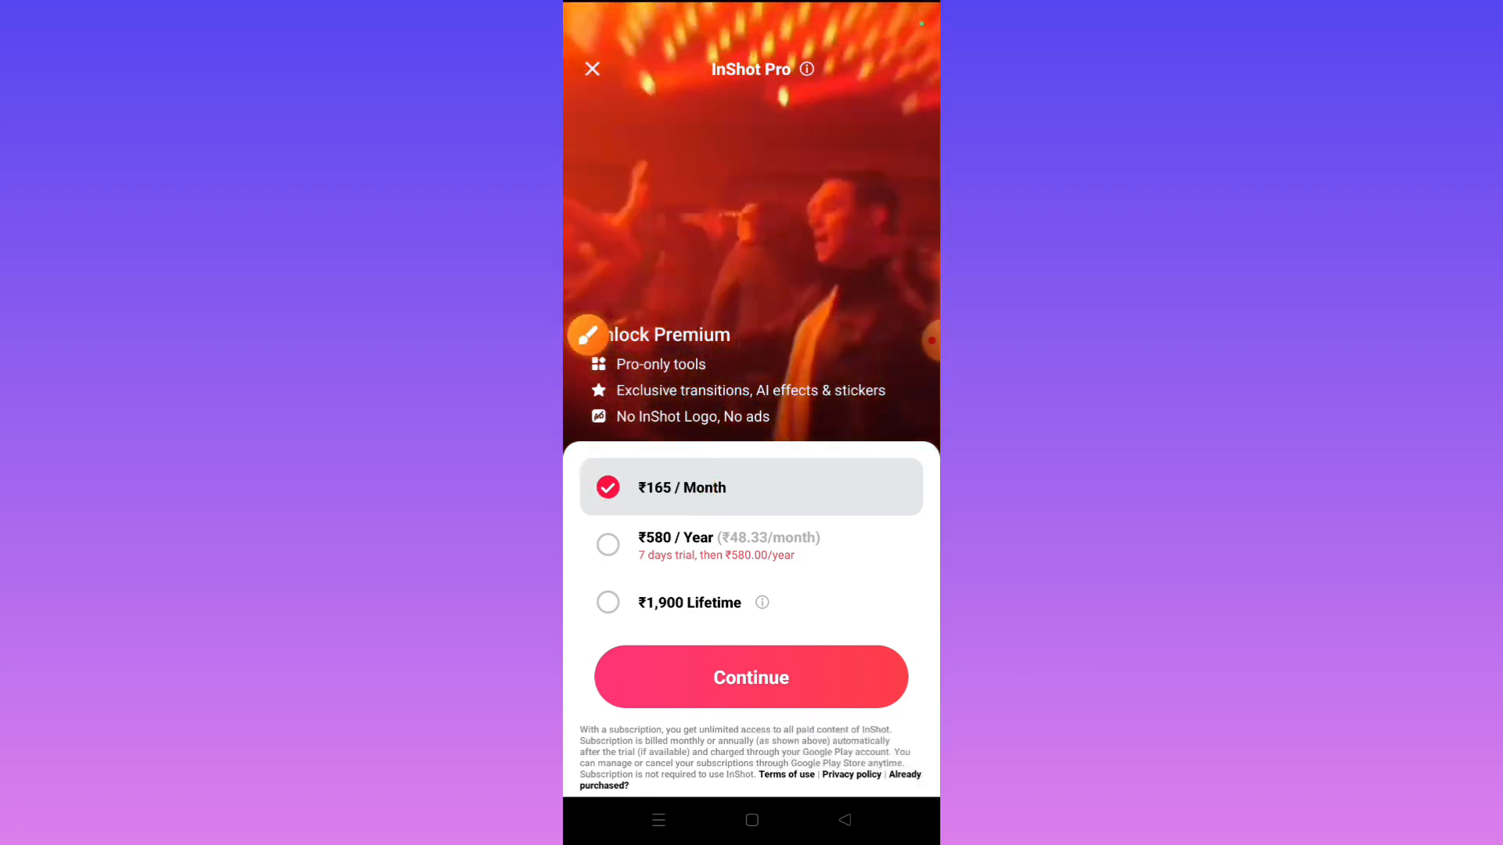
pyautogui.click(751, 676)
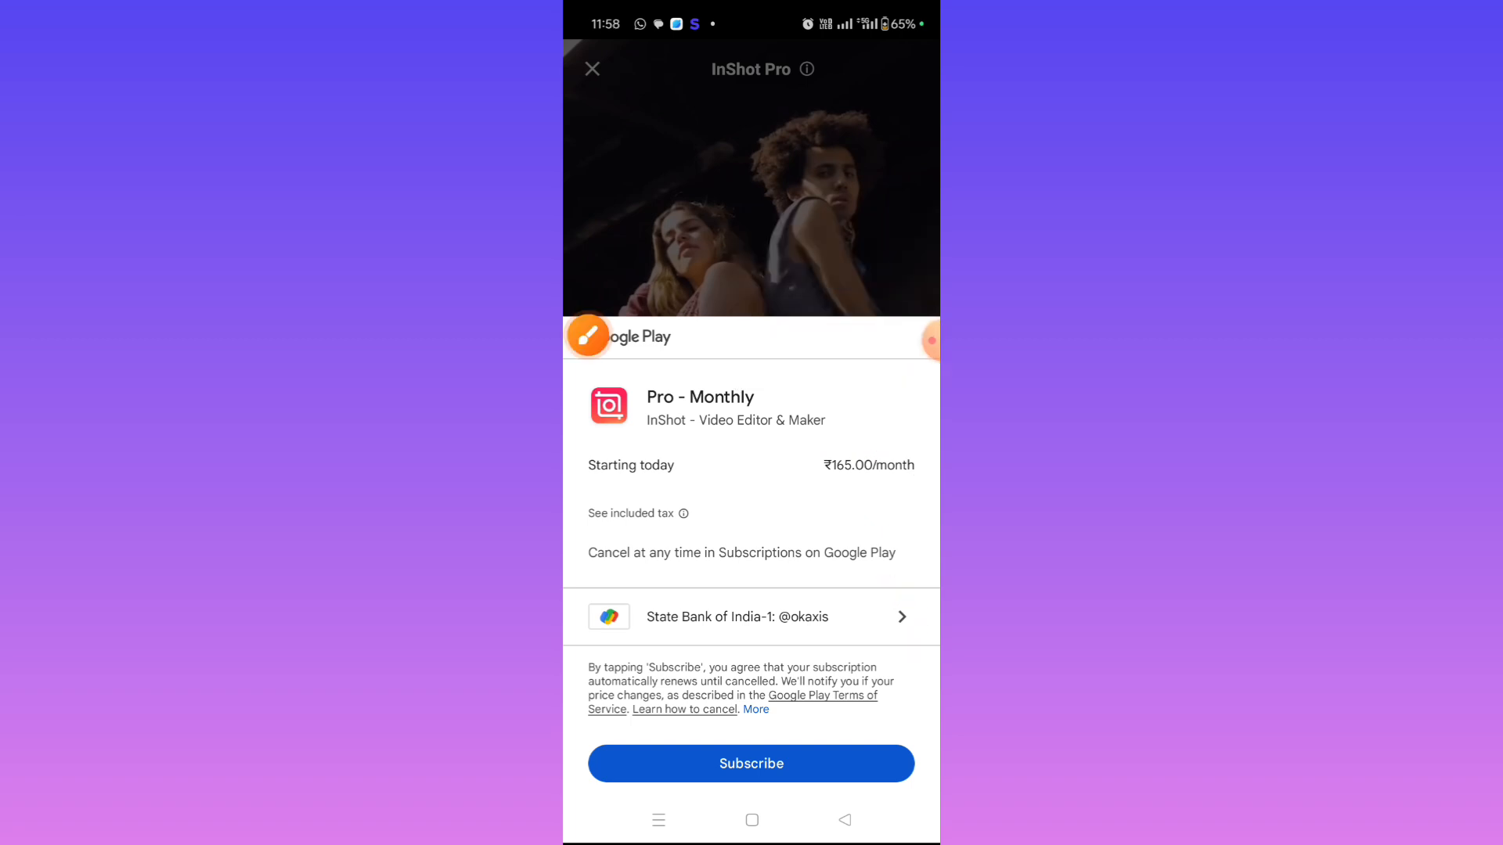
# Choose Redeem code from the subscription's Google Play payment methods list.
pyautogui.click(751, 616)
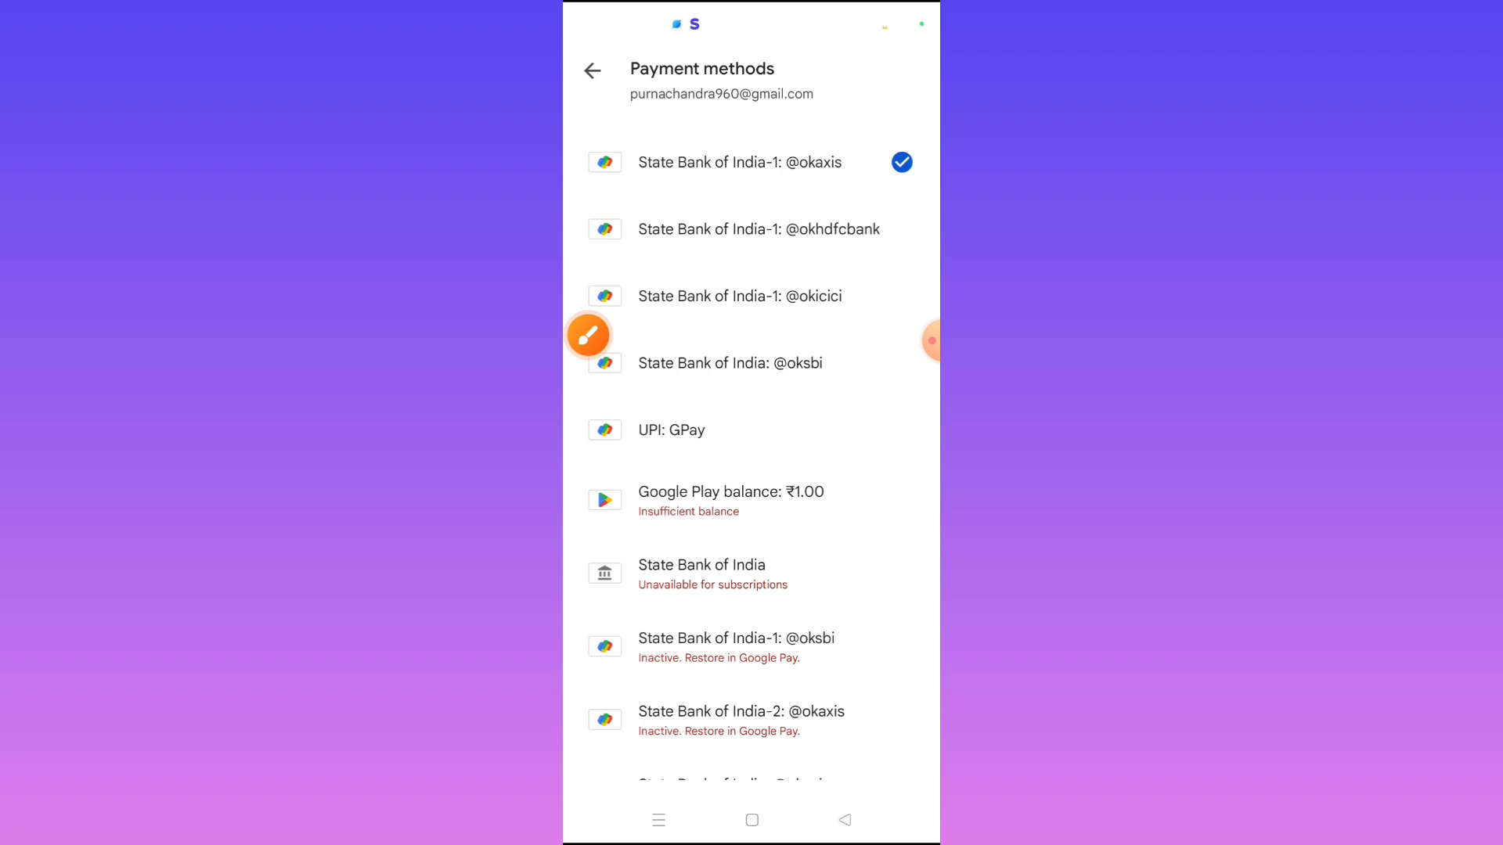
pyautogui.scroll(-3)
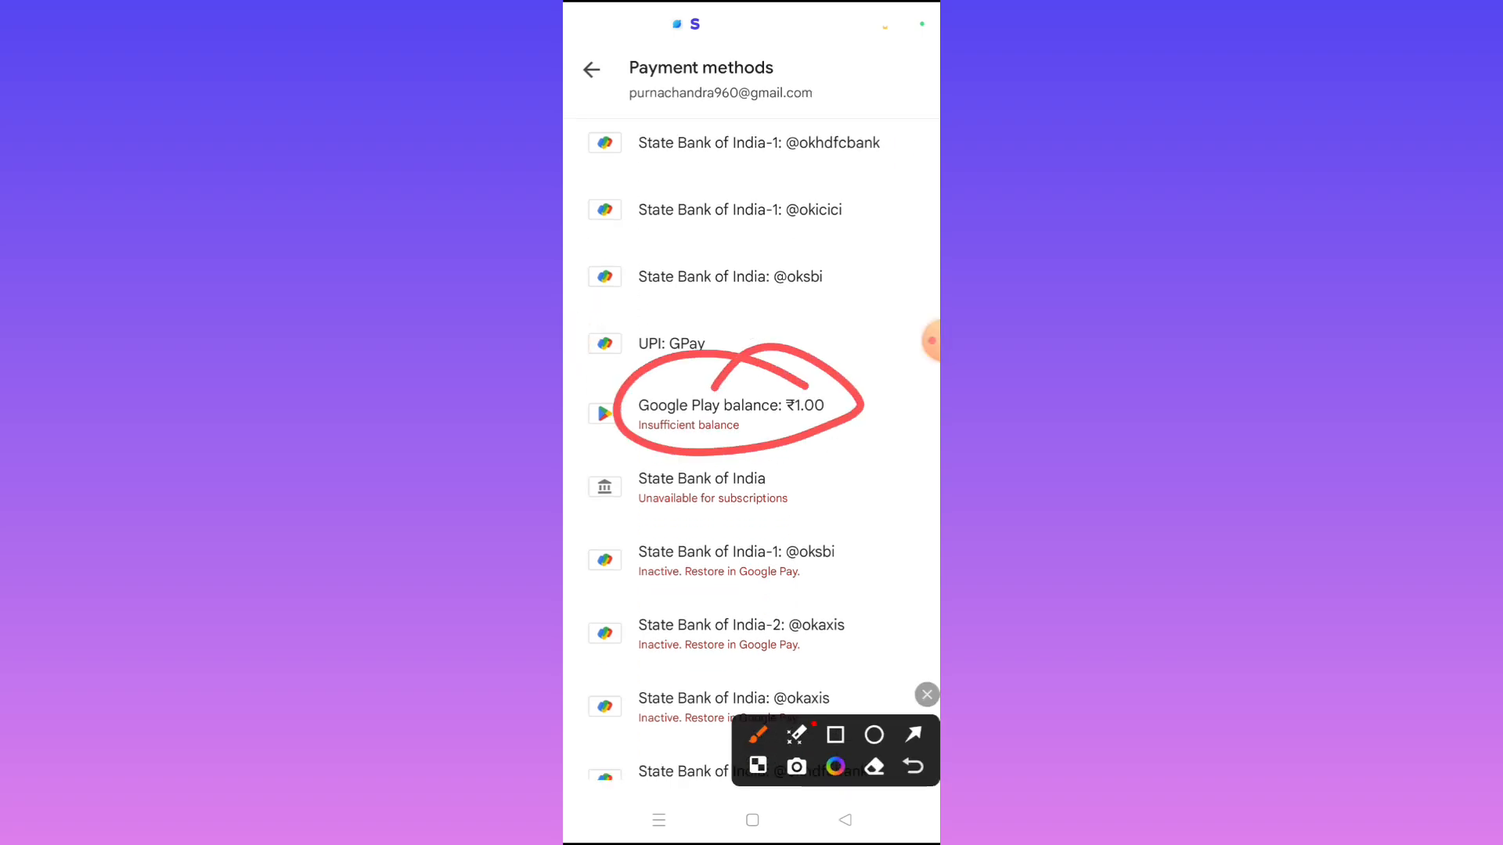
pyautogui.scroll(-3)
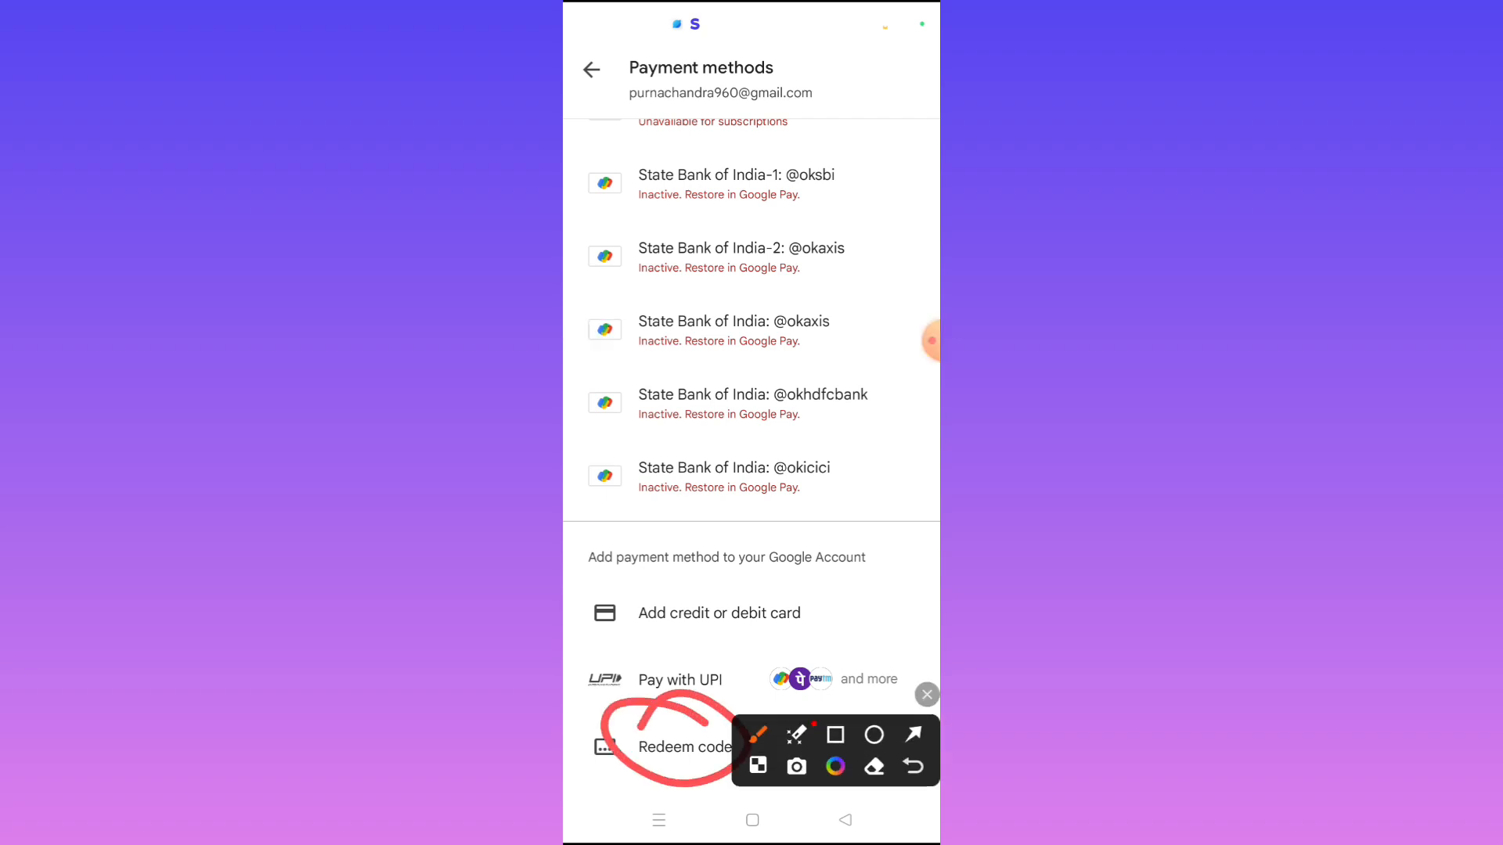
pyautogui.click(686, 747)
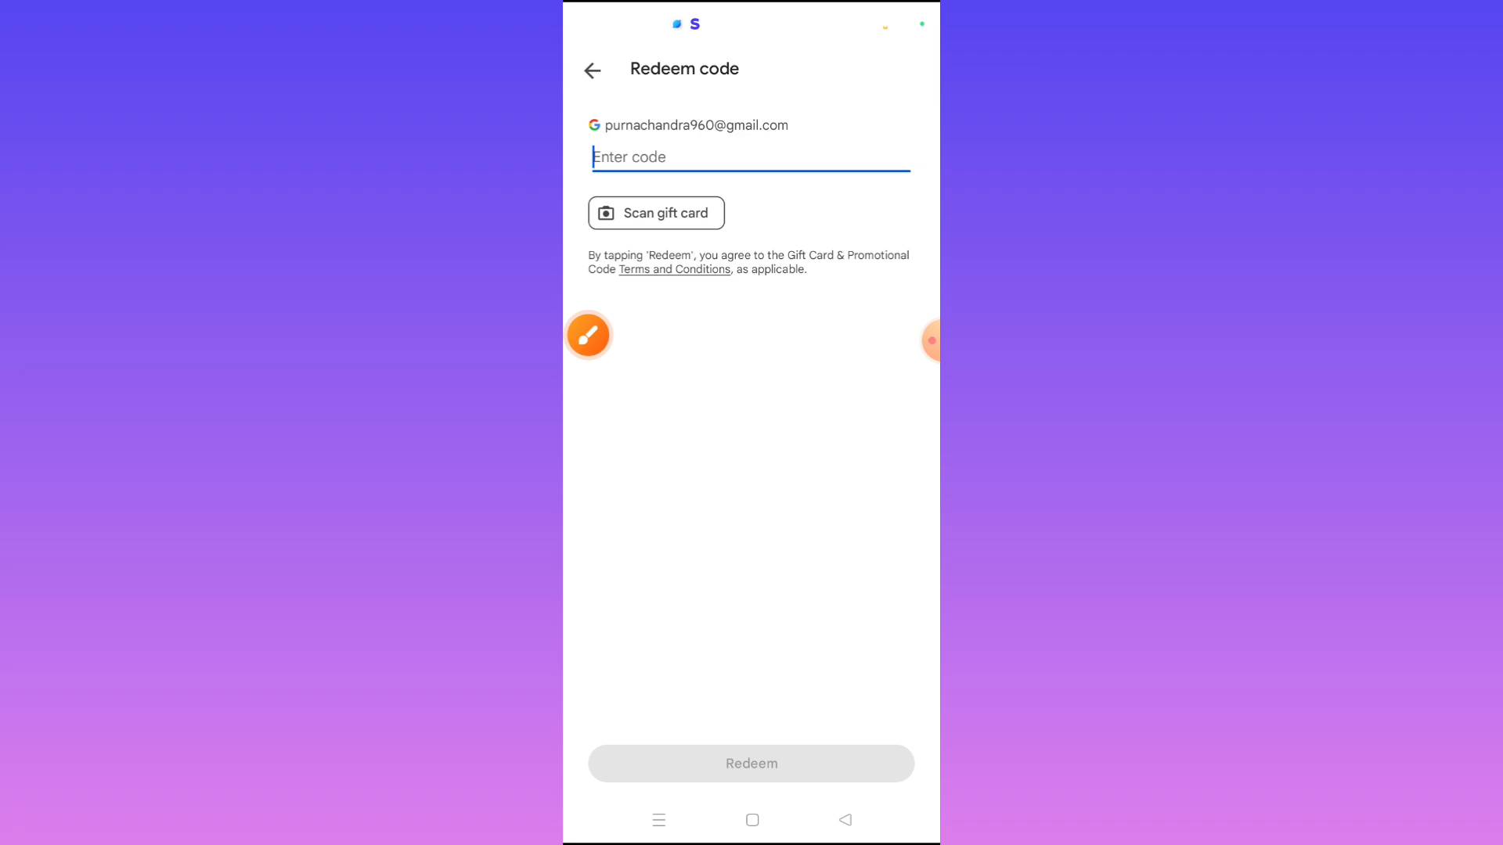
pyautogui.click(751, 157)
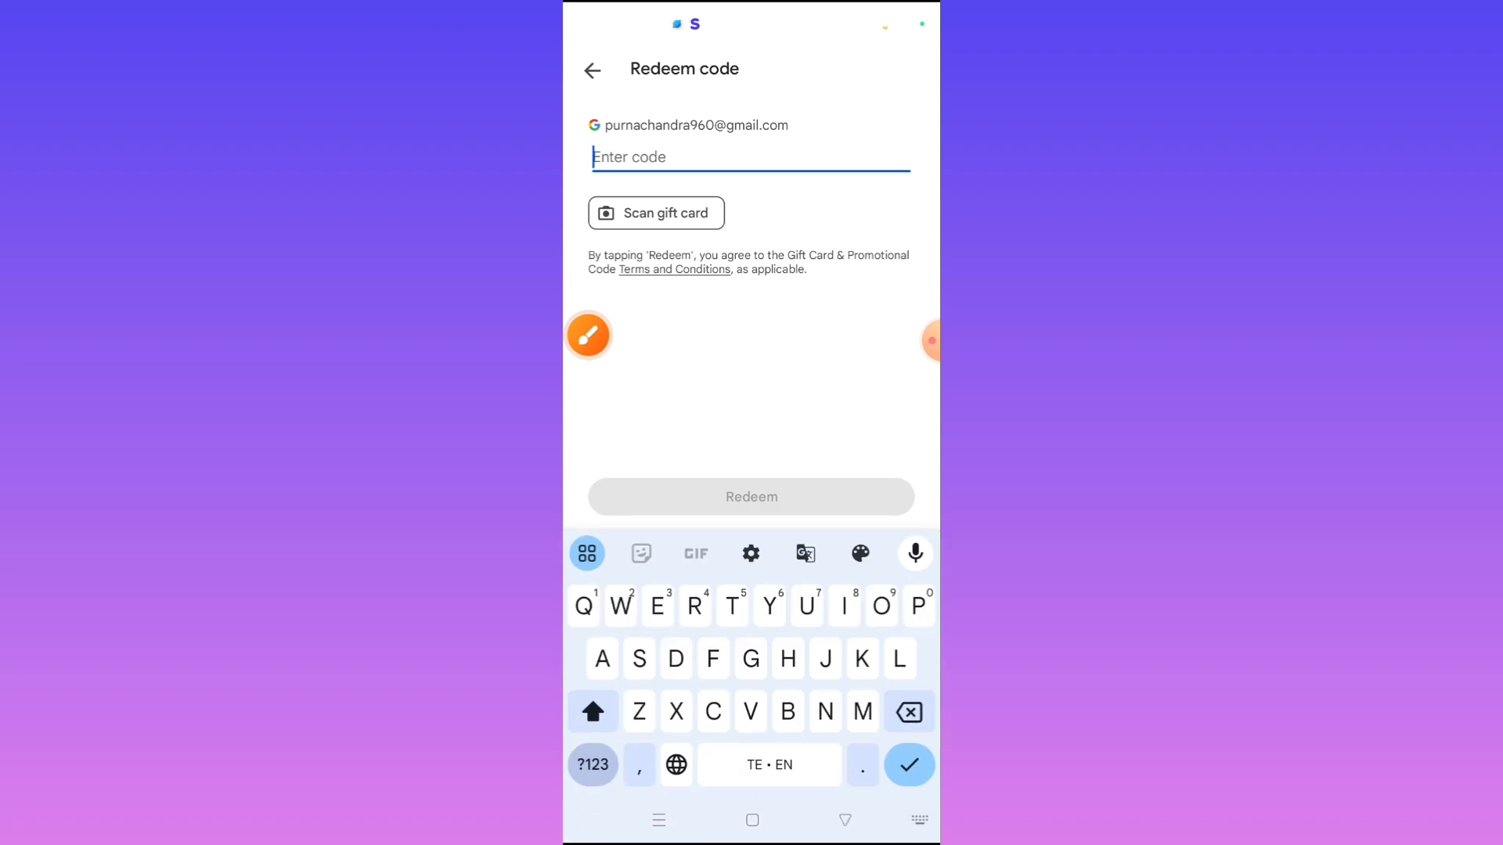
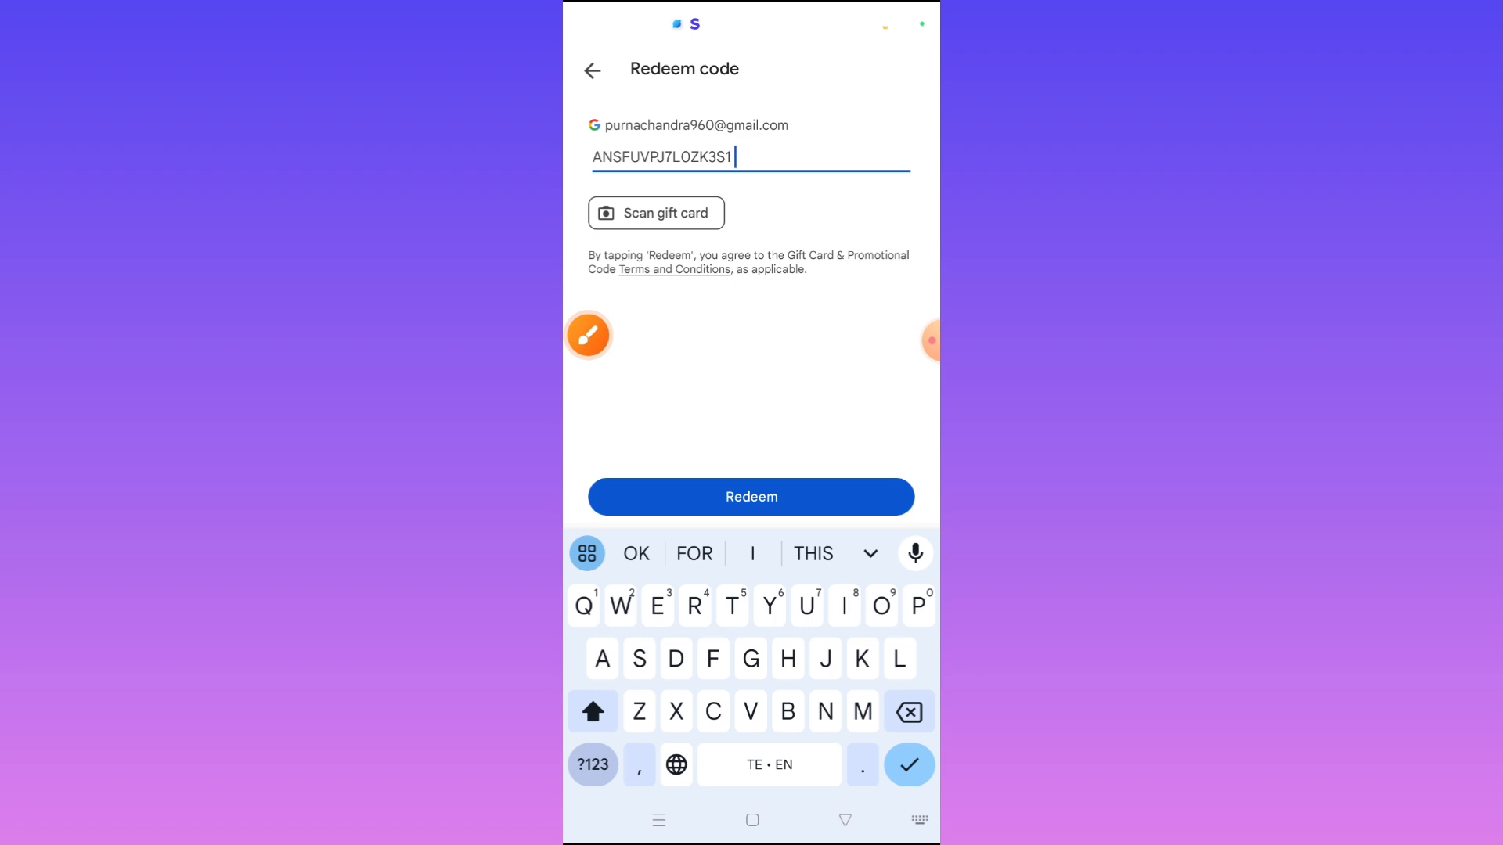
pyautogui.click(750, 496)
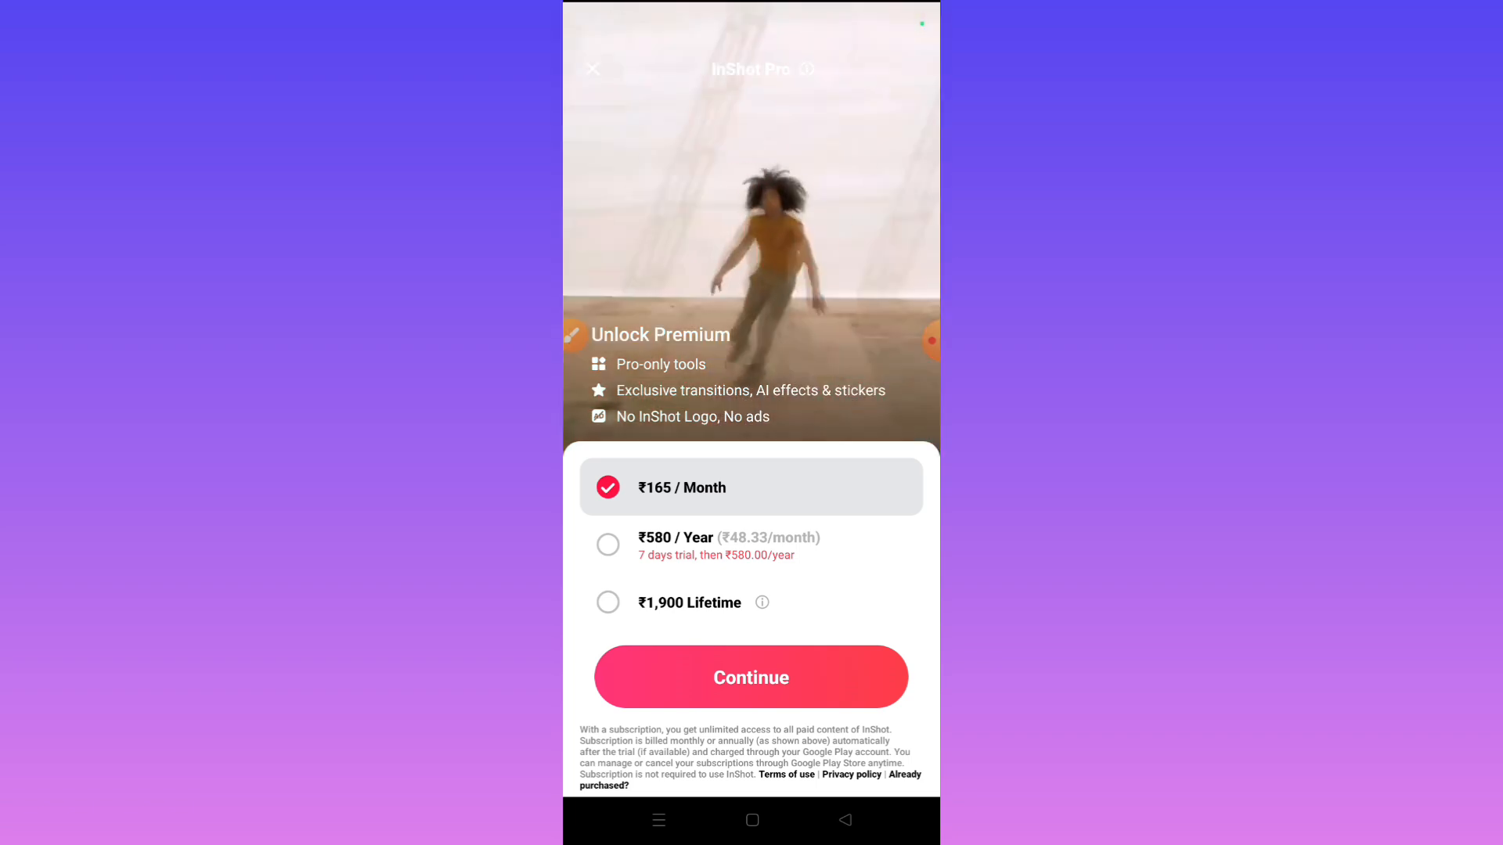
pyautogui.click(593, 68)
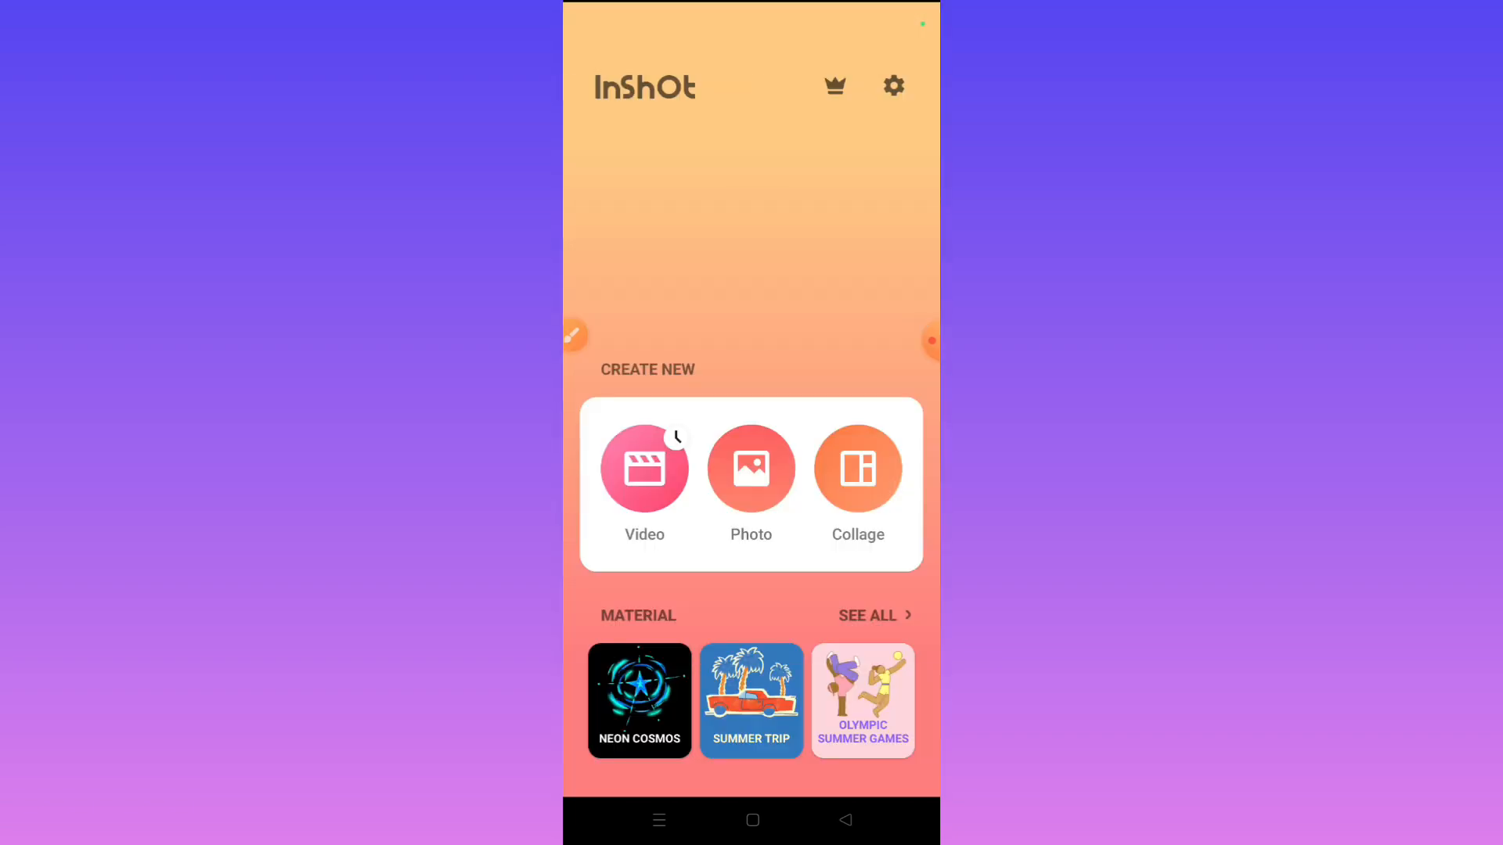